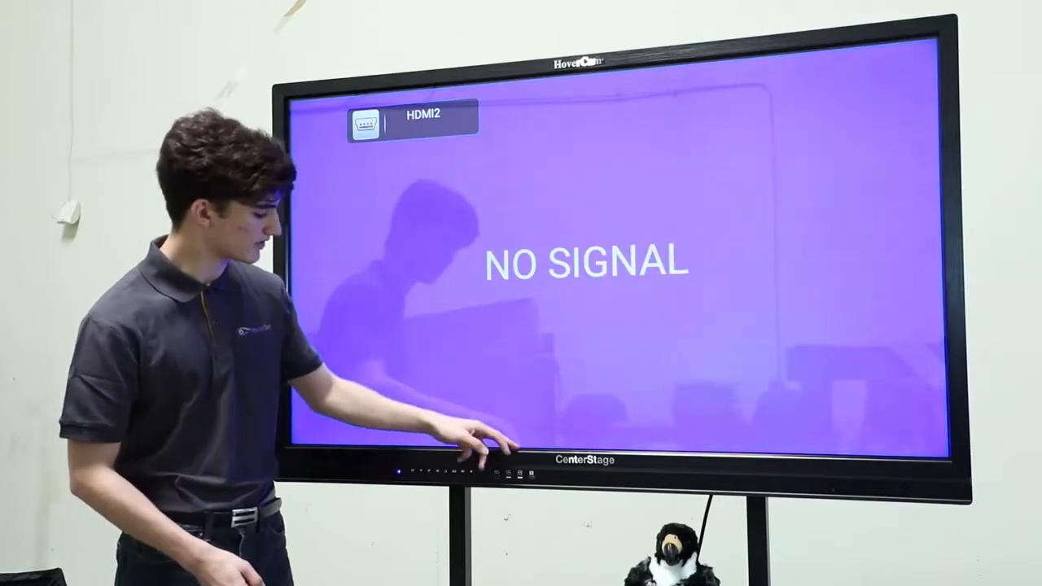
# Step: Show the Android shortcut menu bar over the HDMI2 no-signal screen
pyautogui.click(476, 440)
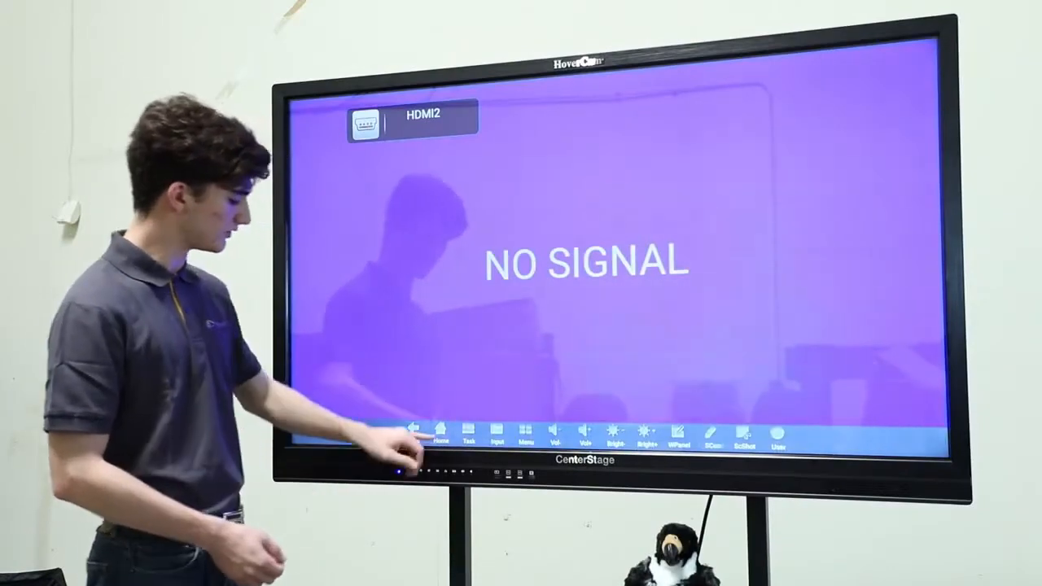
# Step: Go to the Android home screen, then open the empty recent screens view
pyautogui.click(441, 429)
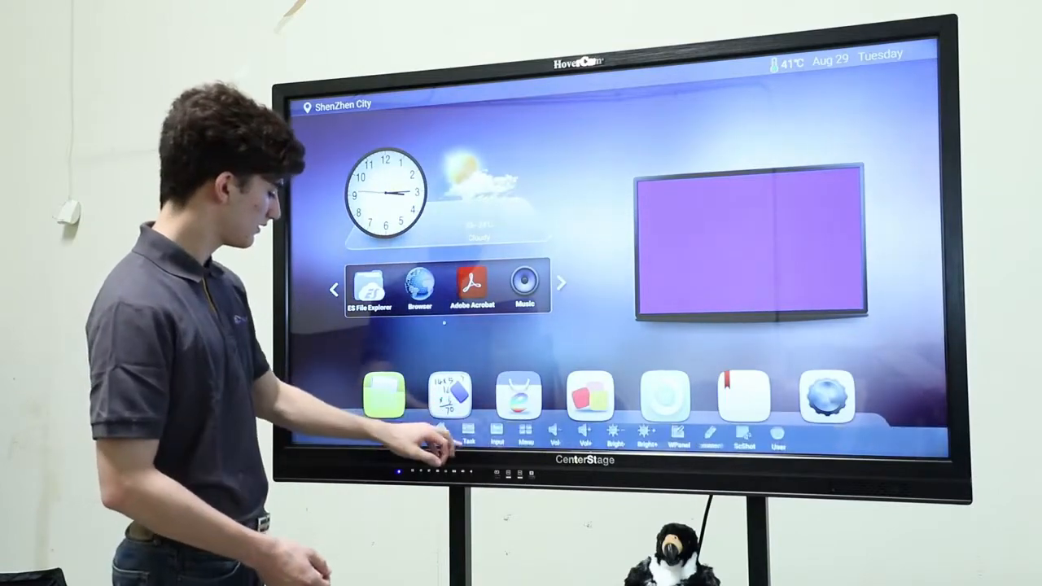
pyautogui.click(466, 435)
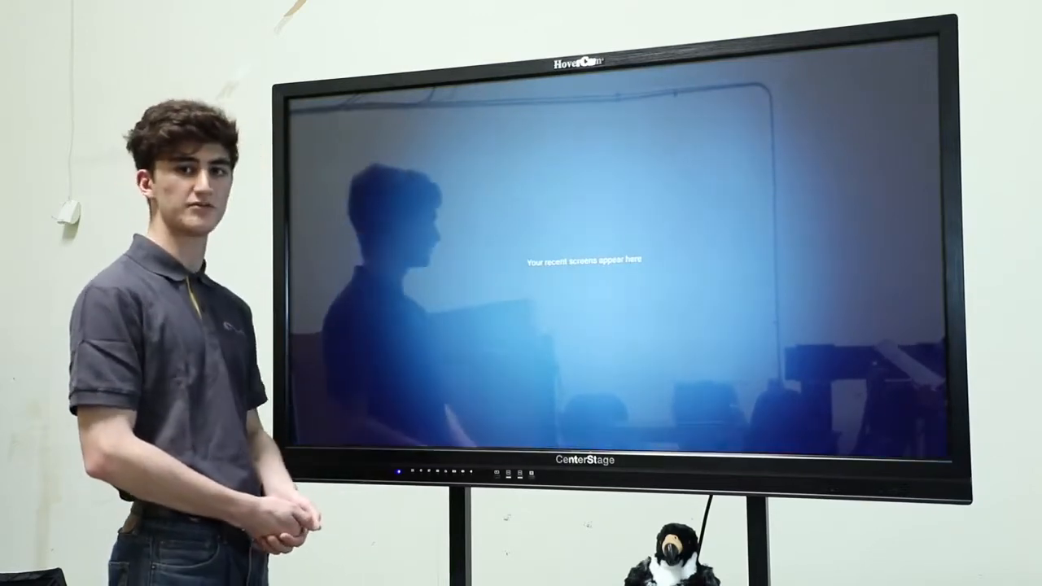
# Step: Return to the home screen via the menu bar and bring the shortcut menu back up
pyautogui.click(465, 430)
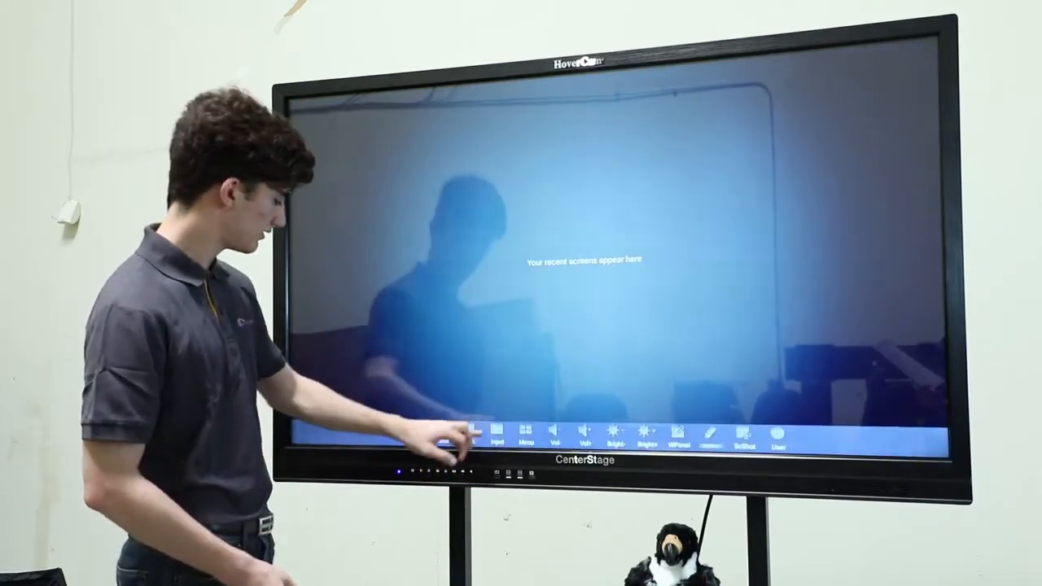
pyautogui.click(495, 442)
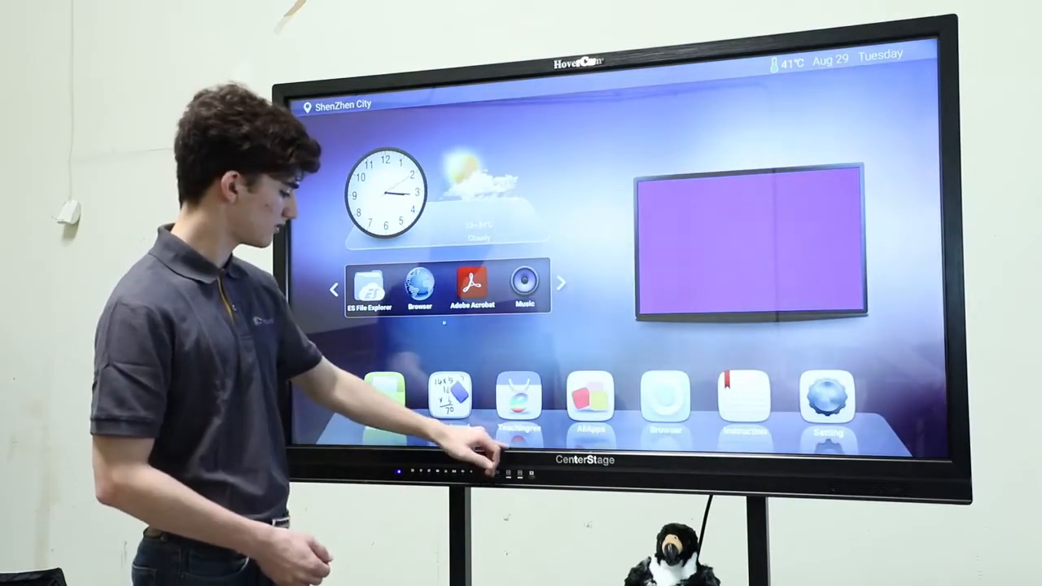
pyautogui.click(489, 456)
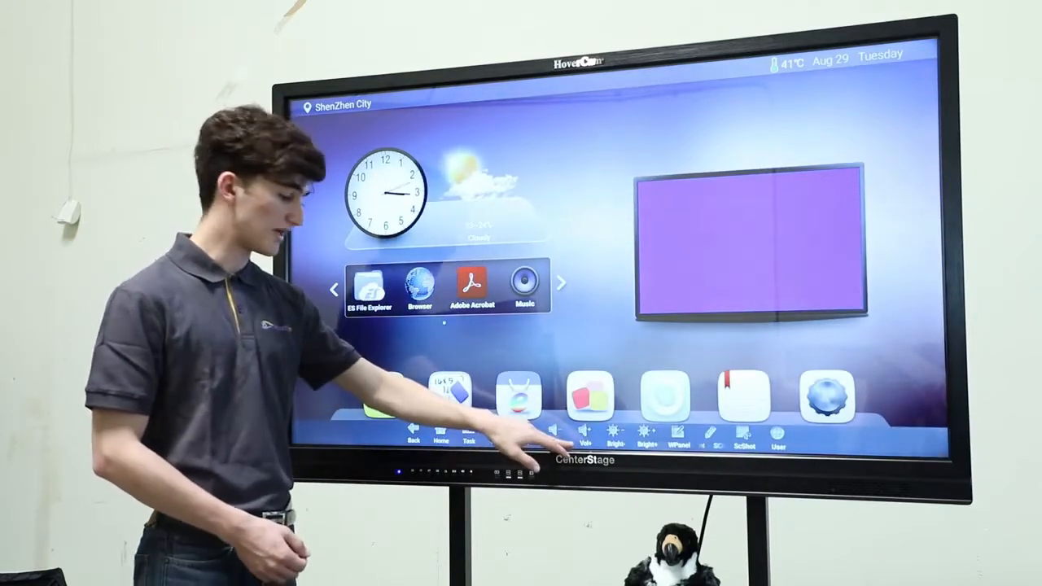